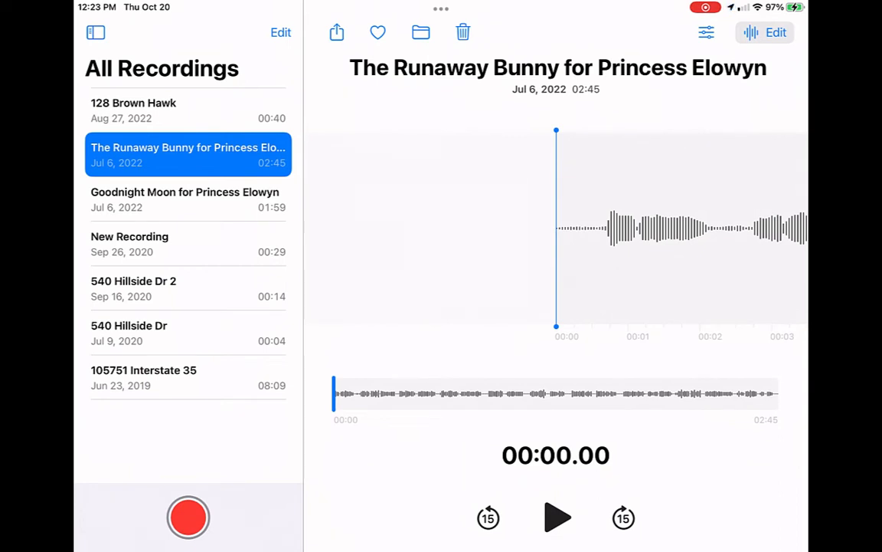
Play 'The Runaway Bunny for Princess Elowyn' and scrub ahead to about 36 seconds
left_click(558, 517)
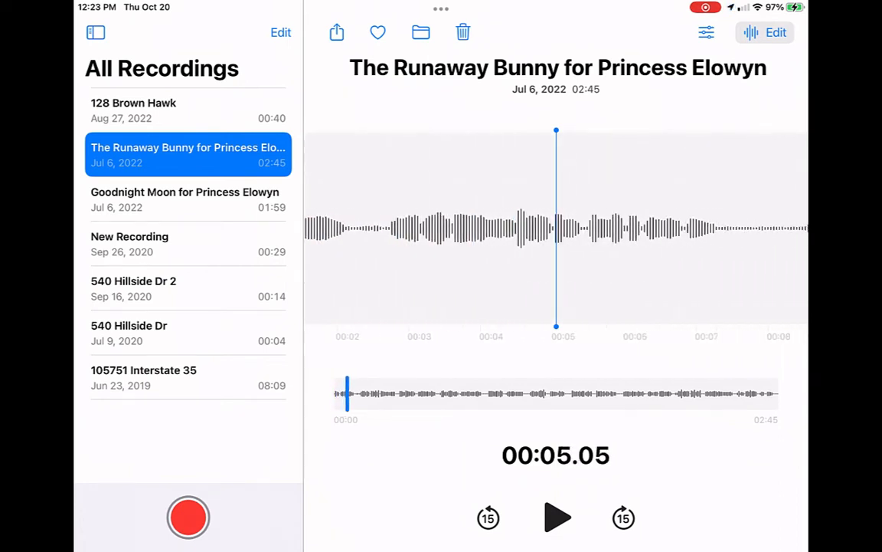
left_click_drag(347, 393, 385, 393)
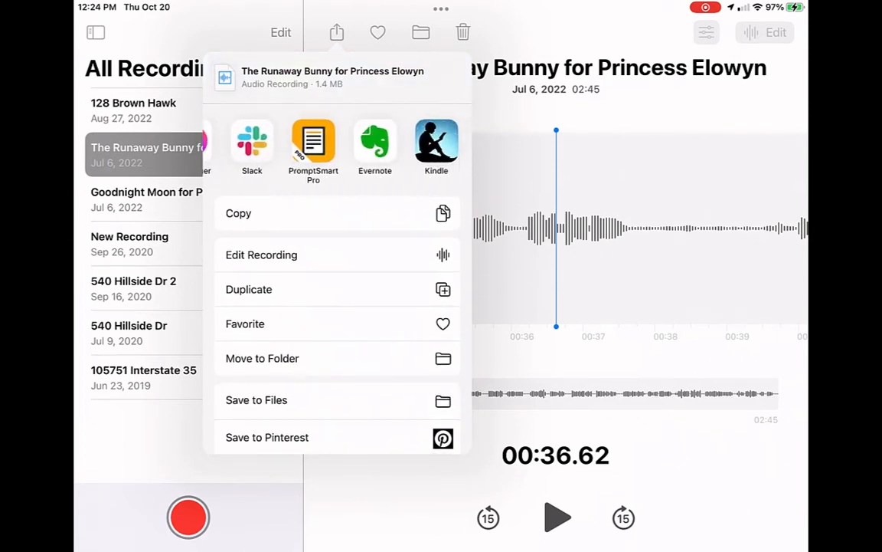
Save the recording to Dropbox's Word Docs folder, then dismiss the share sheet
scroll("left", 3)
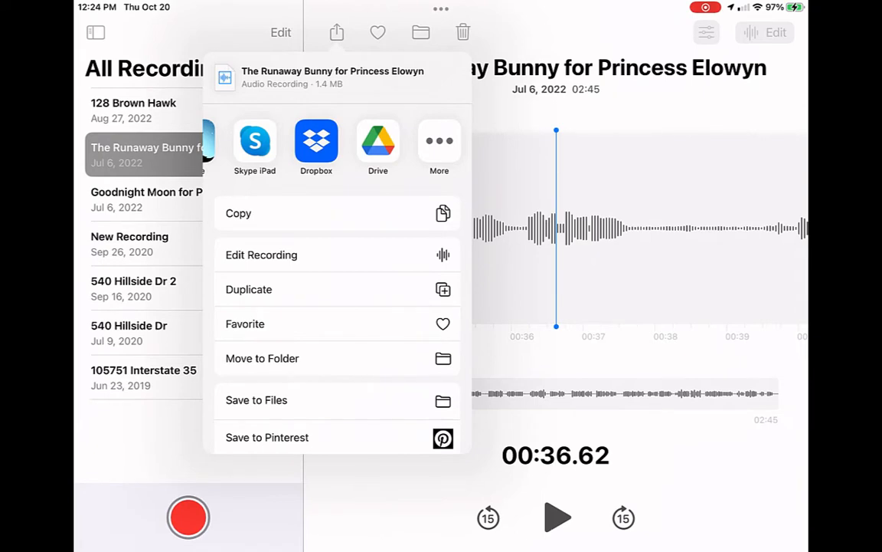
left_click(317, 141)
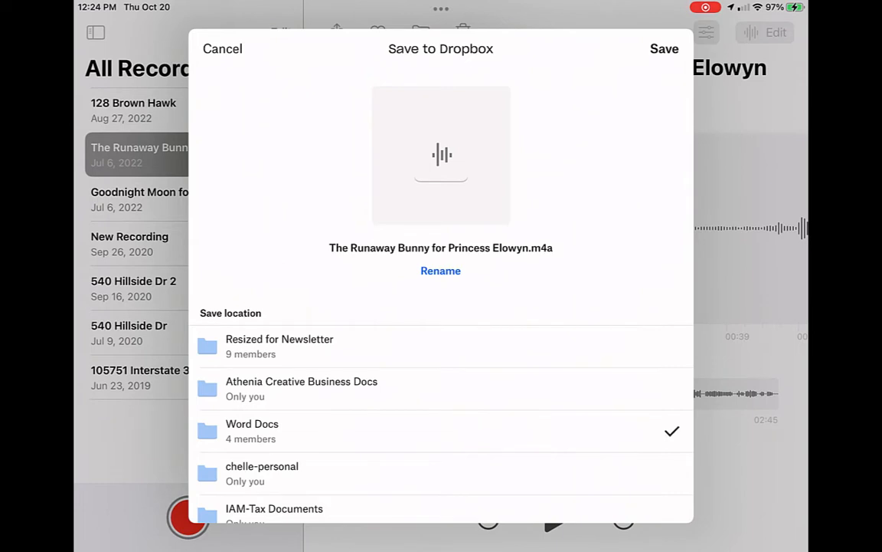
left_click(223, 48)
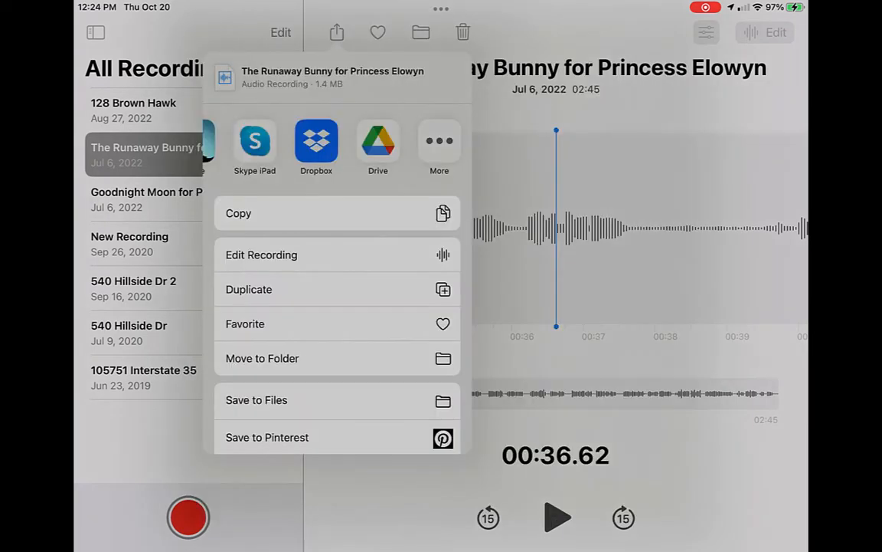
left_click(317, 140)
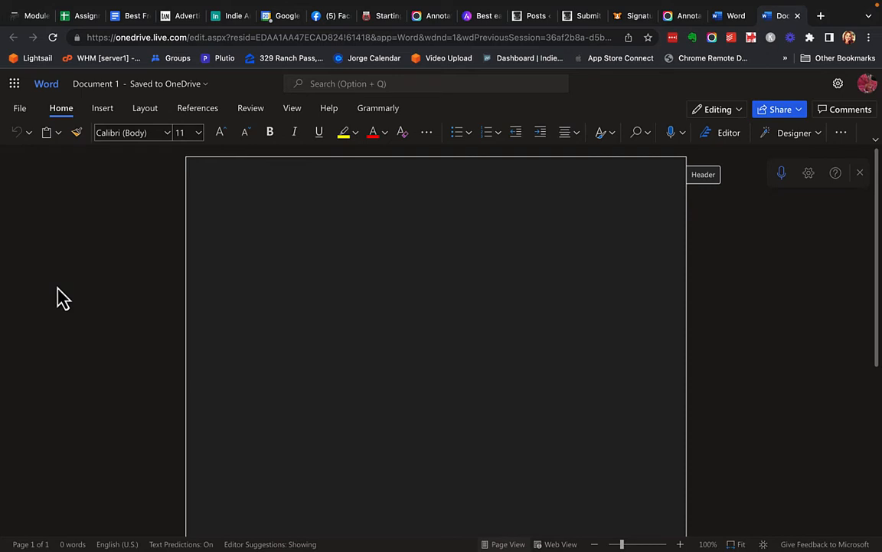
mouse_move(84, 320)
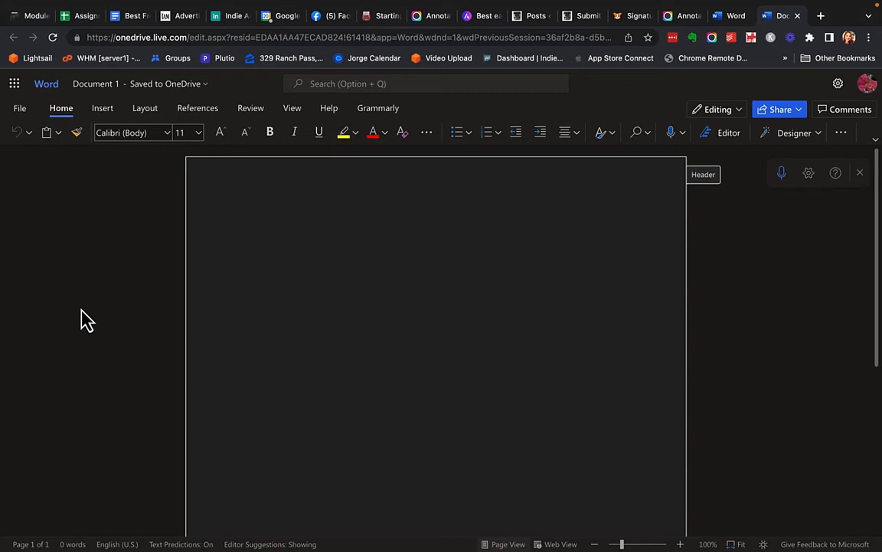
mouse_move(75, 329)
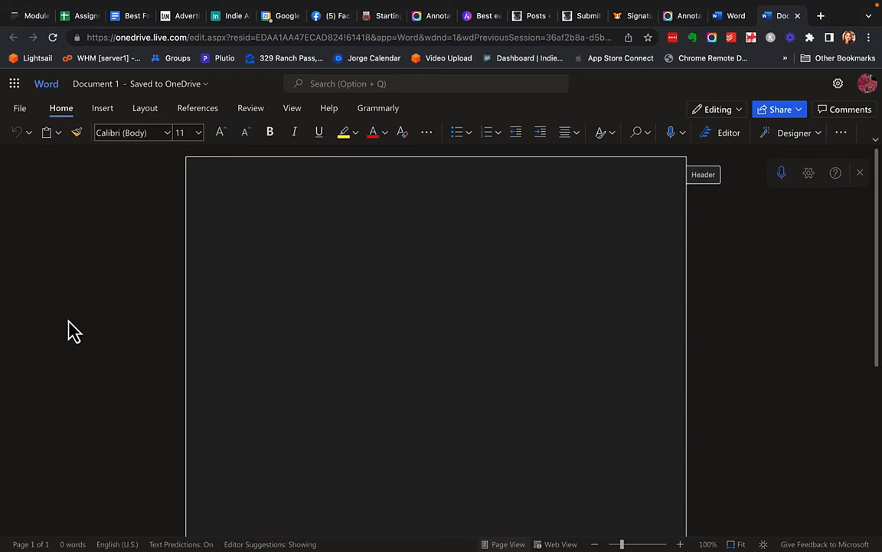
mouse_move(263, 301)
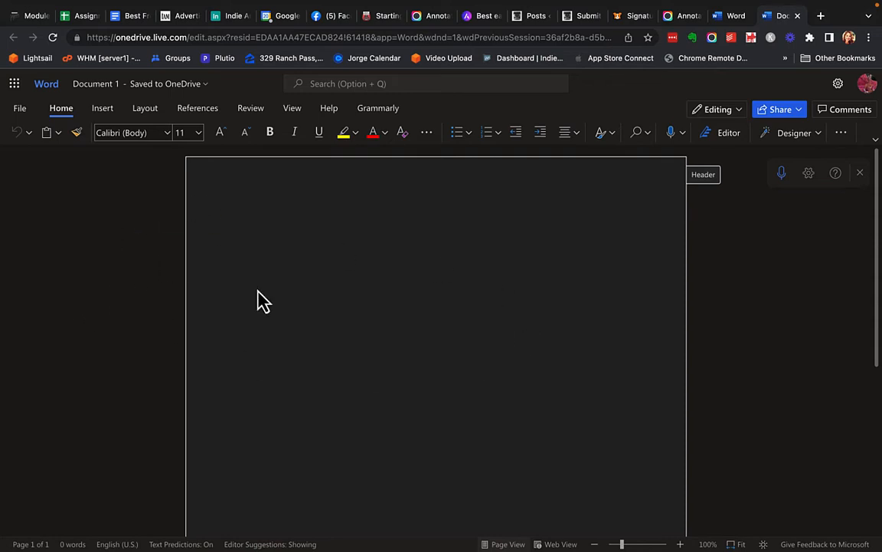
Choose Transcribe from the Dictate dropdown on the Home ribbon
left_click(681, 132)
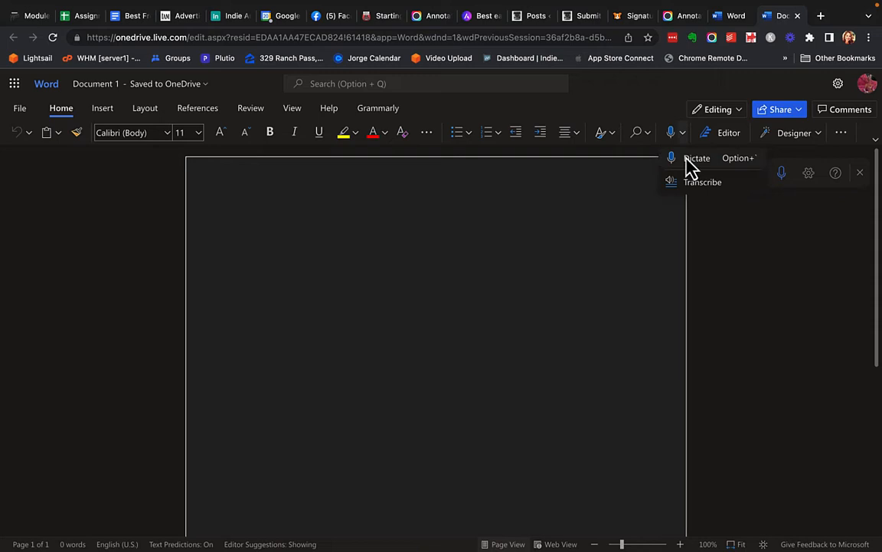
mouse_move(697, 184)
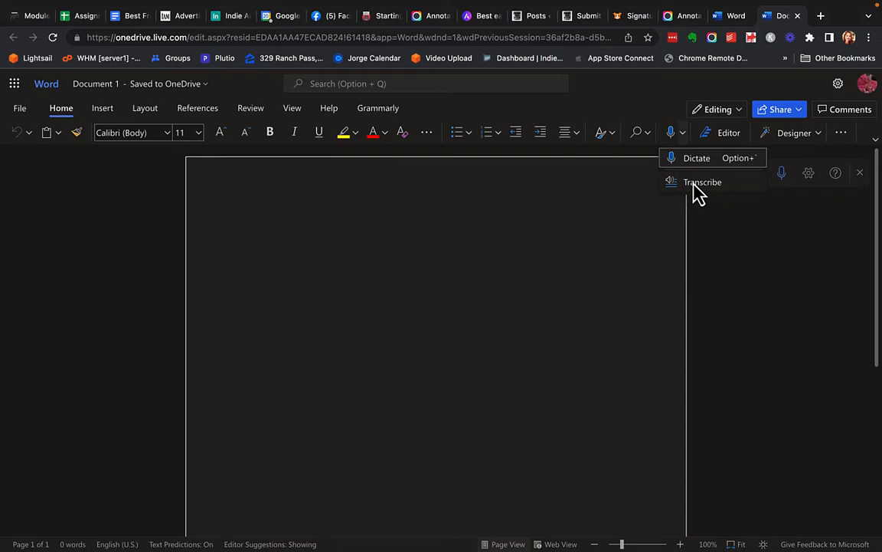
left_click(701, 182)
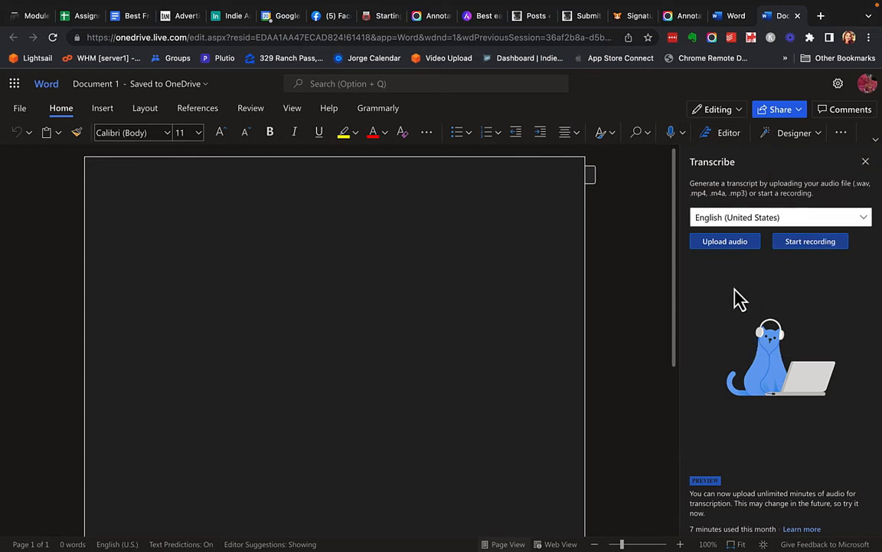
mouse_move(724, 241)
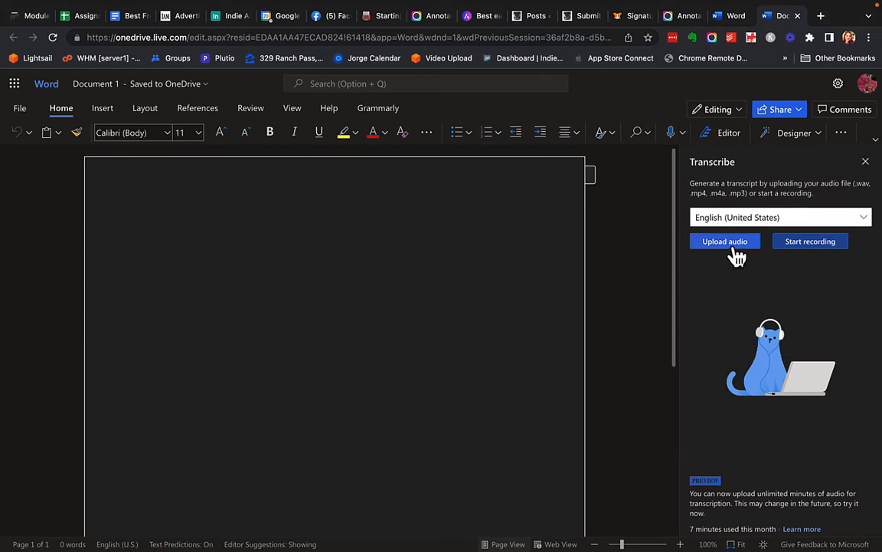
mouse_move(724, 253)
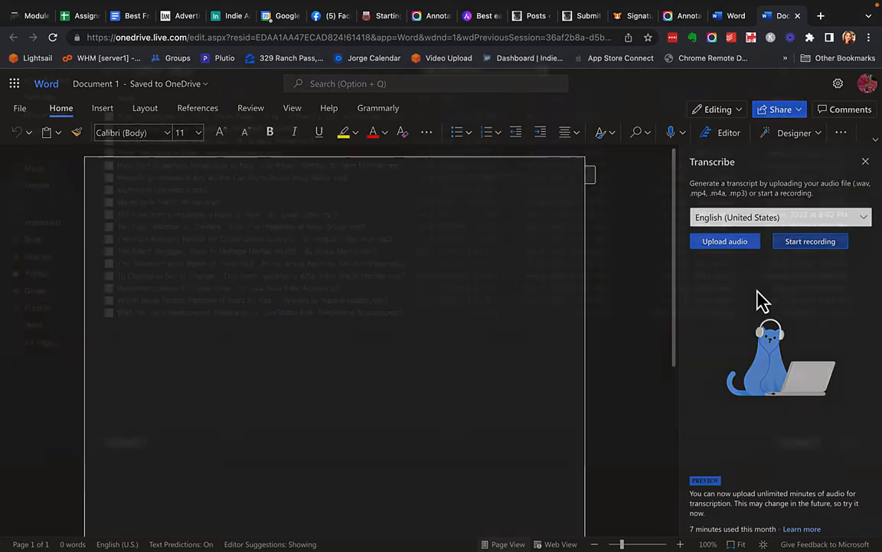
Upload the audio file in the Transcribe pane to start transcription
left_click(724, 242)
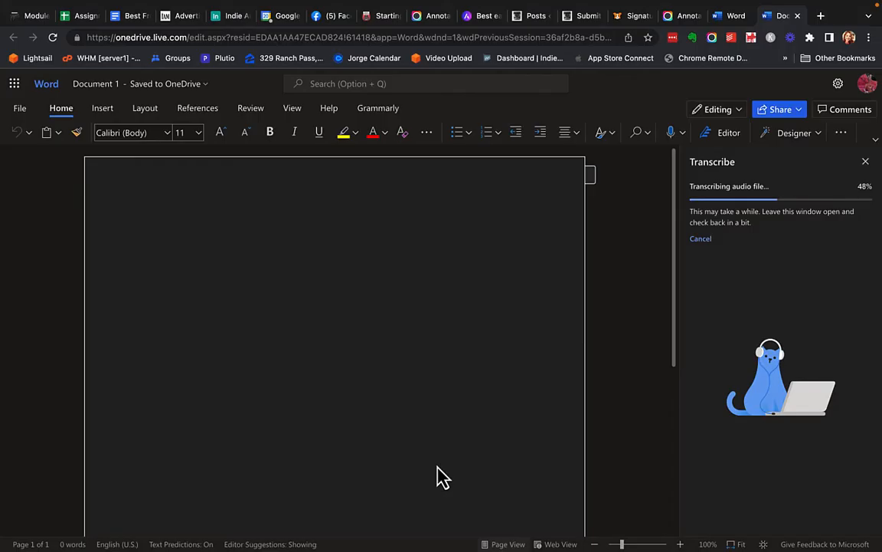
mouse_move(764, 270)
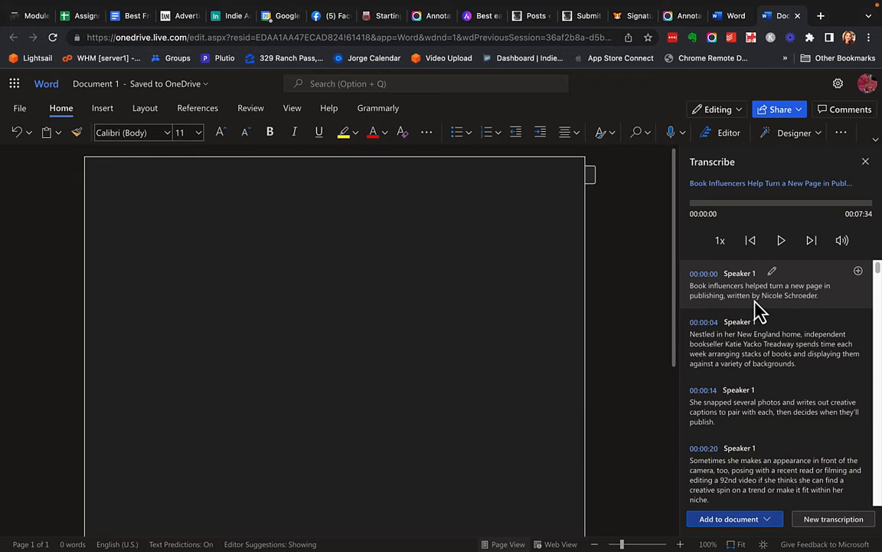
mouse_move(801, 318)
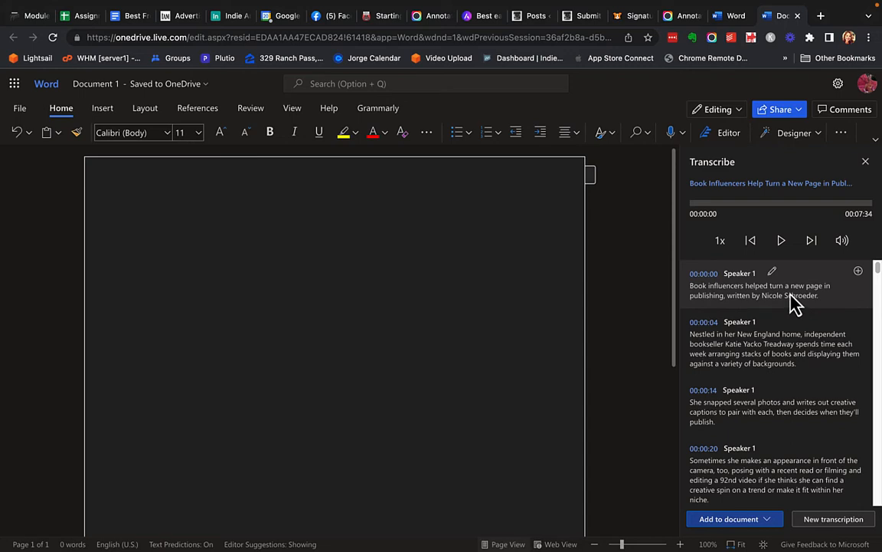
mouse_move(785, 303)
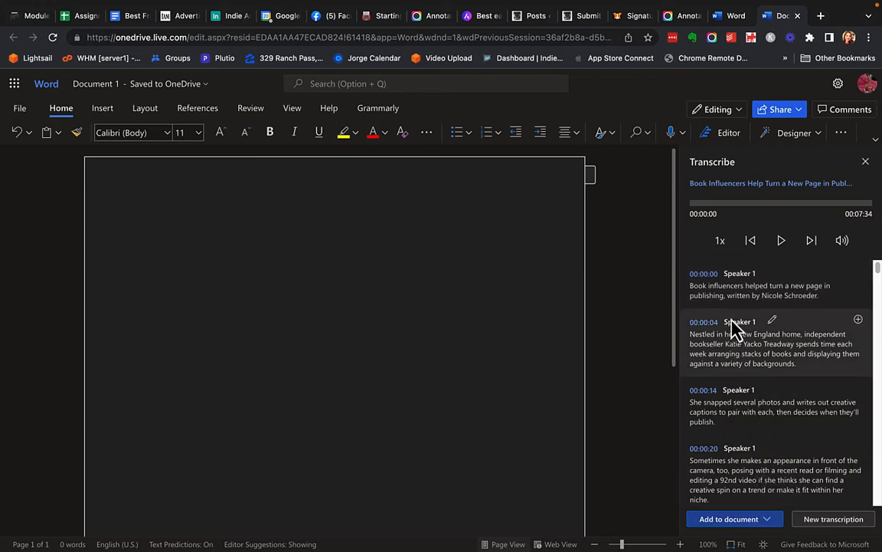
mouse_move(735, 357)
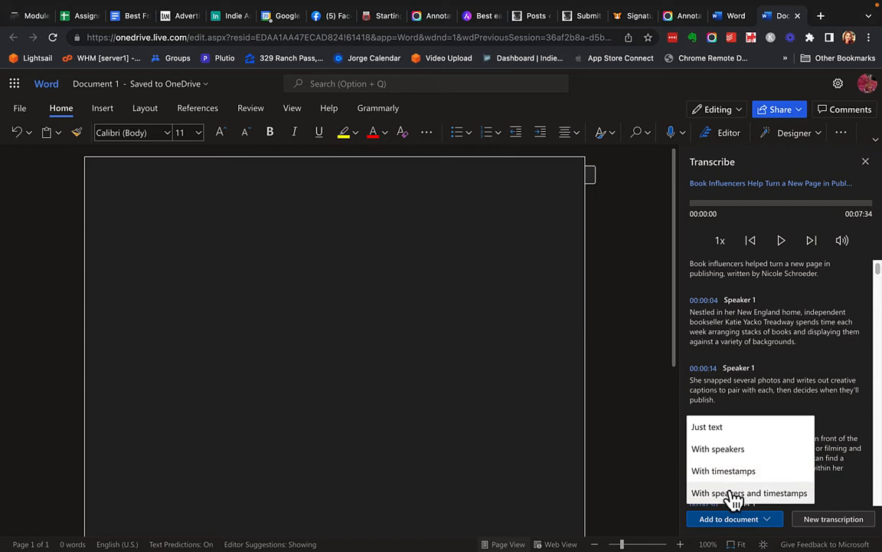
mouse_move(717, 448)
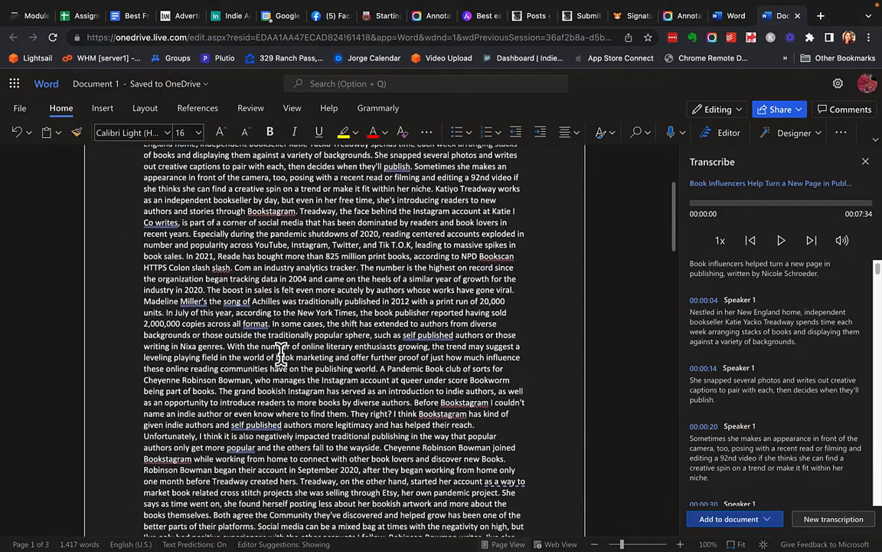
Scroll down through the inserted 1,417-word transcript
scroll("down", 3)
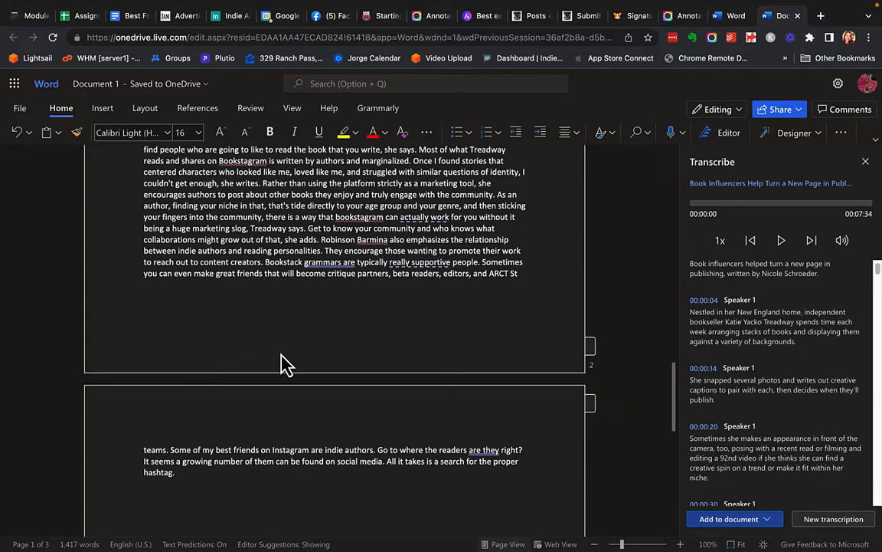
scroll("down", 3)
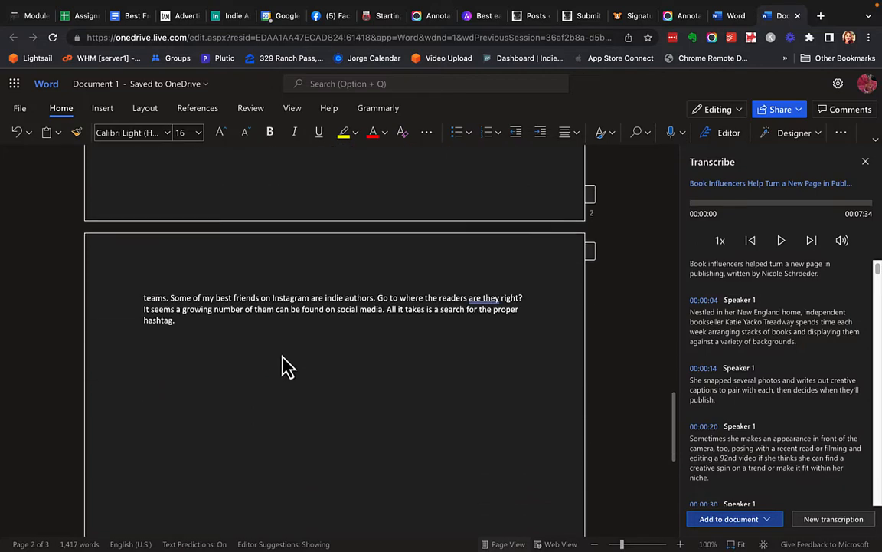